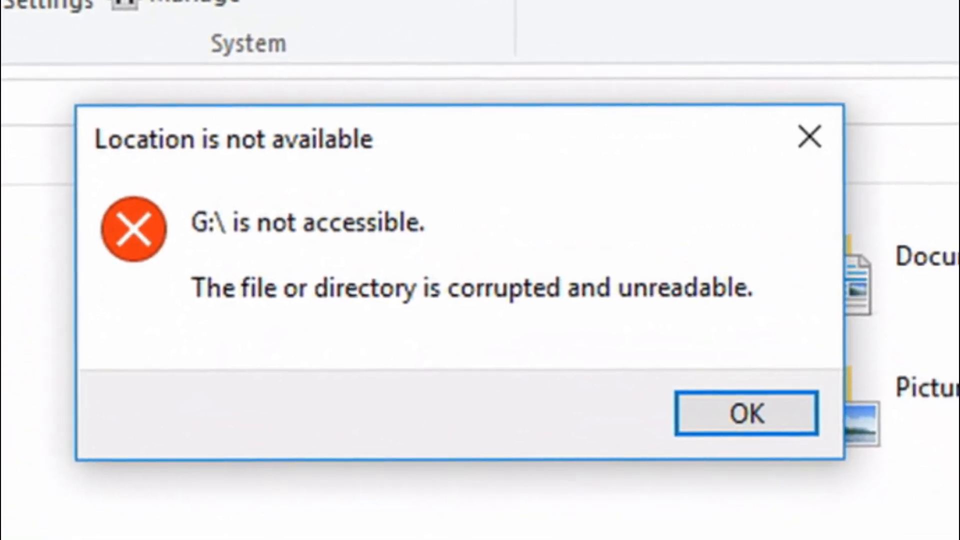
- Dismiss the 'Location is not available' error for drive G:\ and return to the desktop
left_click(744, 414)
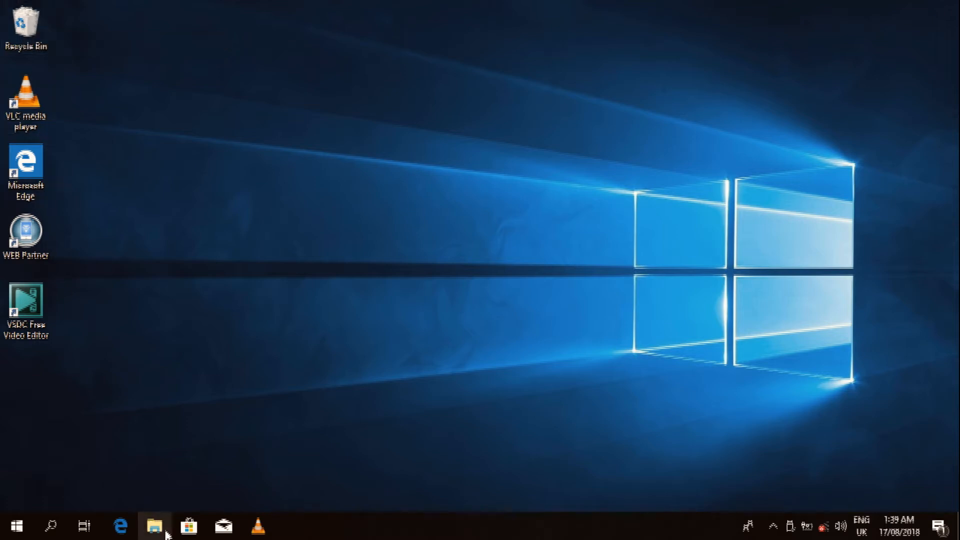
right_click(269, 243)
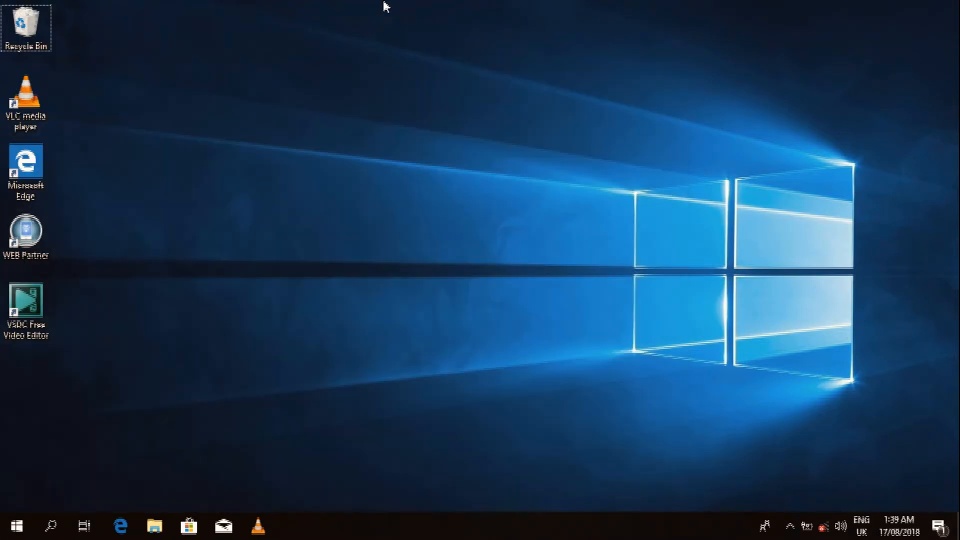
left_click(154, 525)
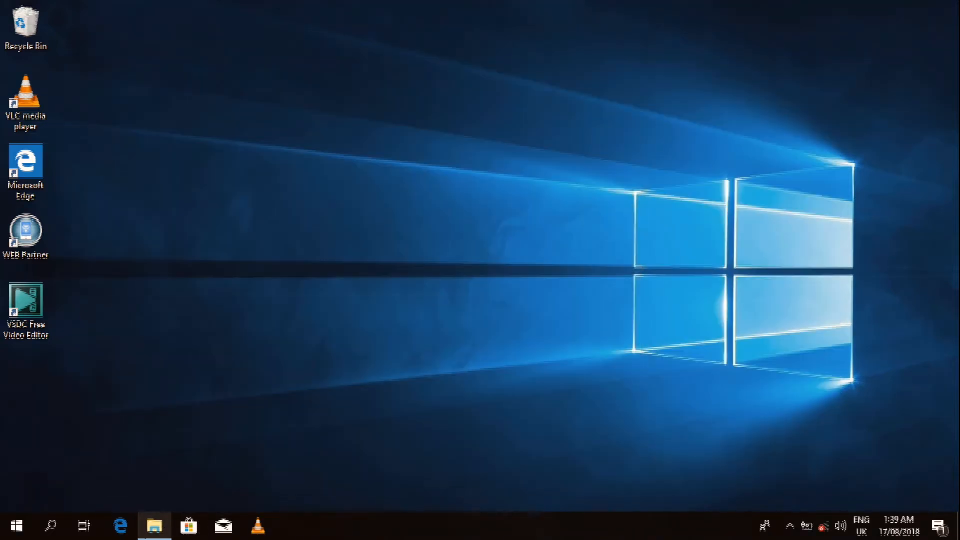
left_click(152, 526)
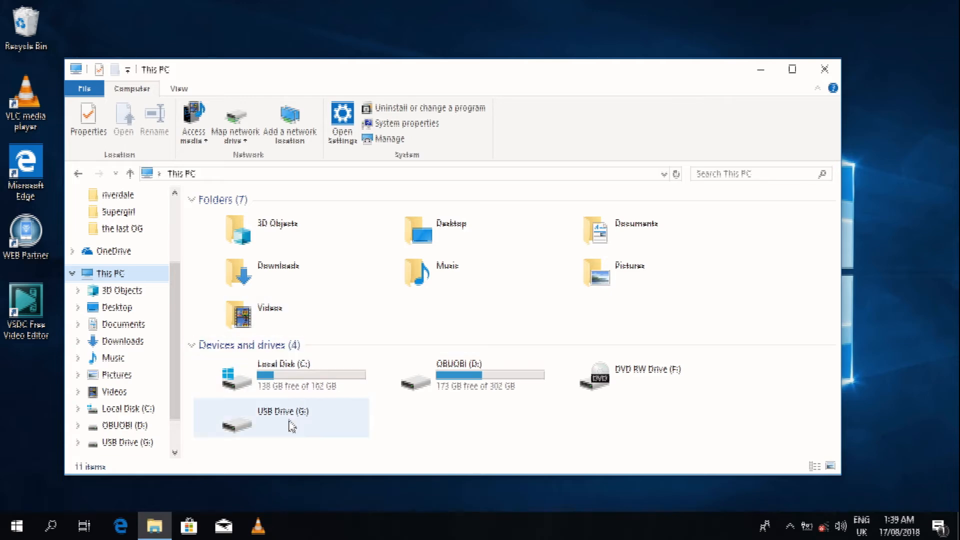
left_click(290, 424)
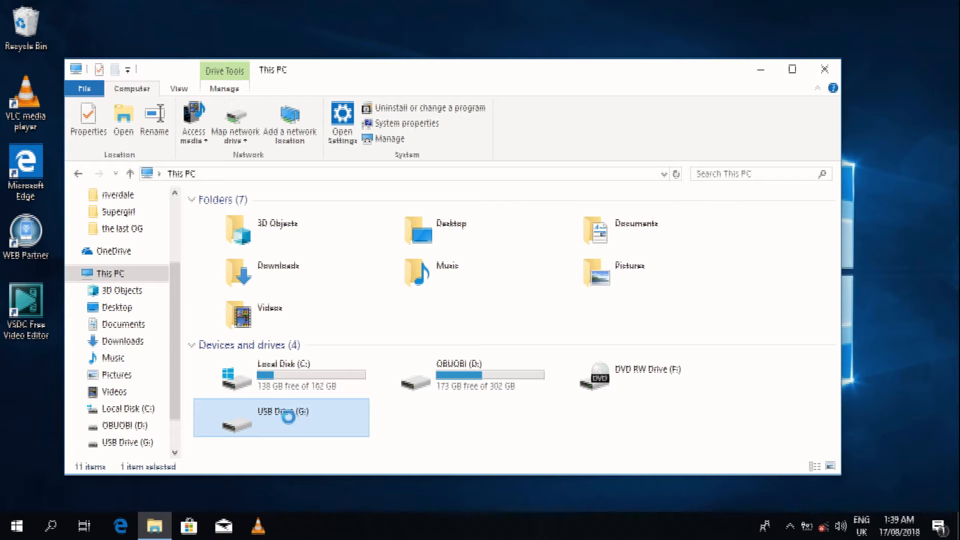
double_click(281, 418)
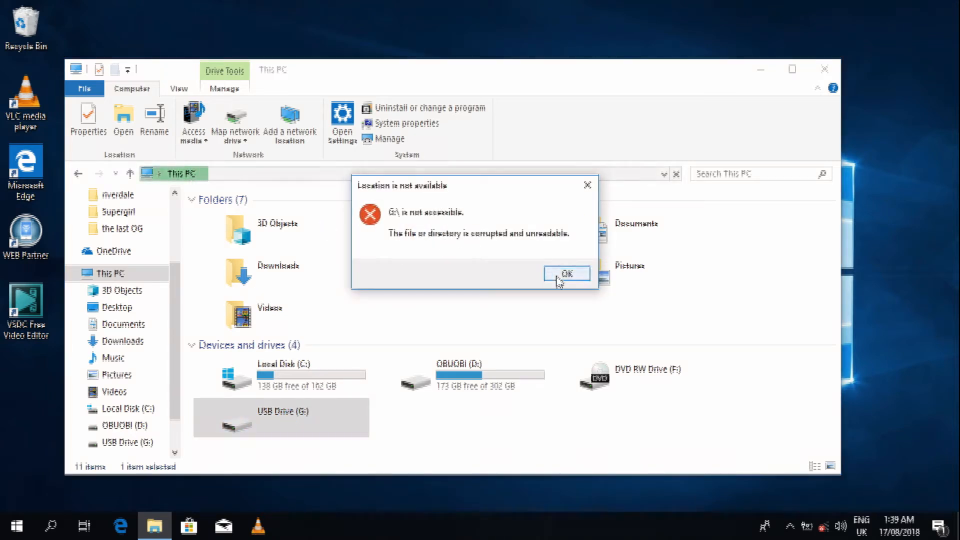
left_click(568, 273)
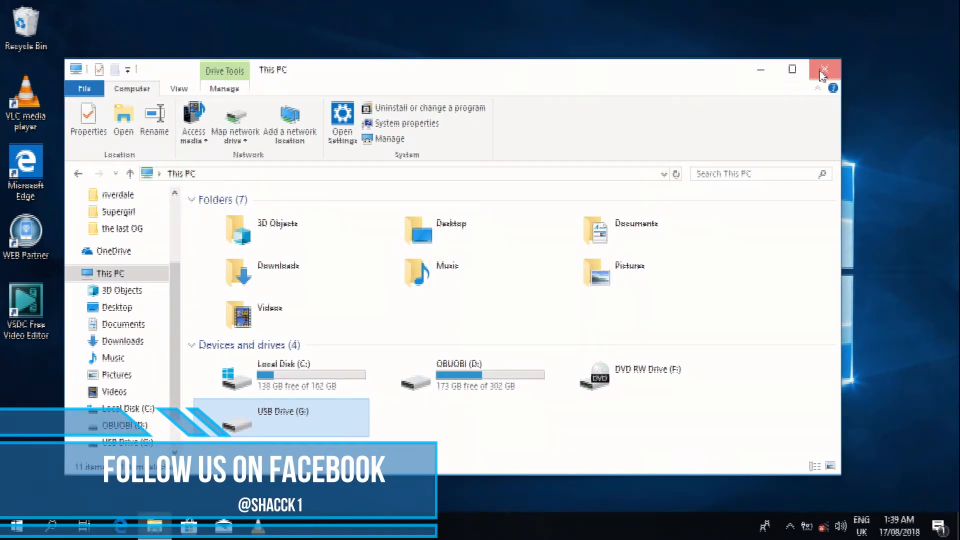
left_click(825, 69)
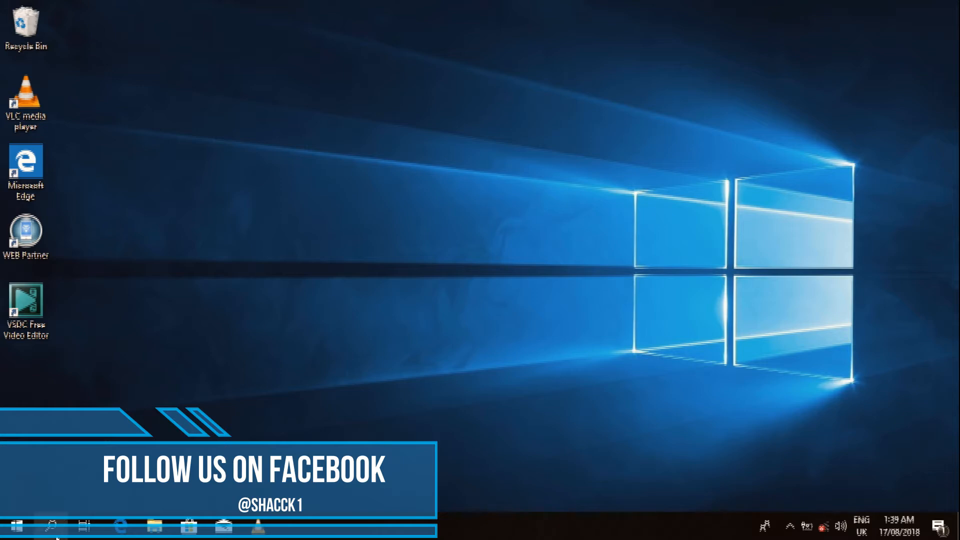
- Search Start for cmd and run Command Prompt as administrator
type("cmd")
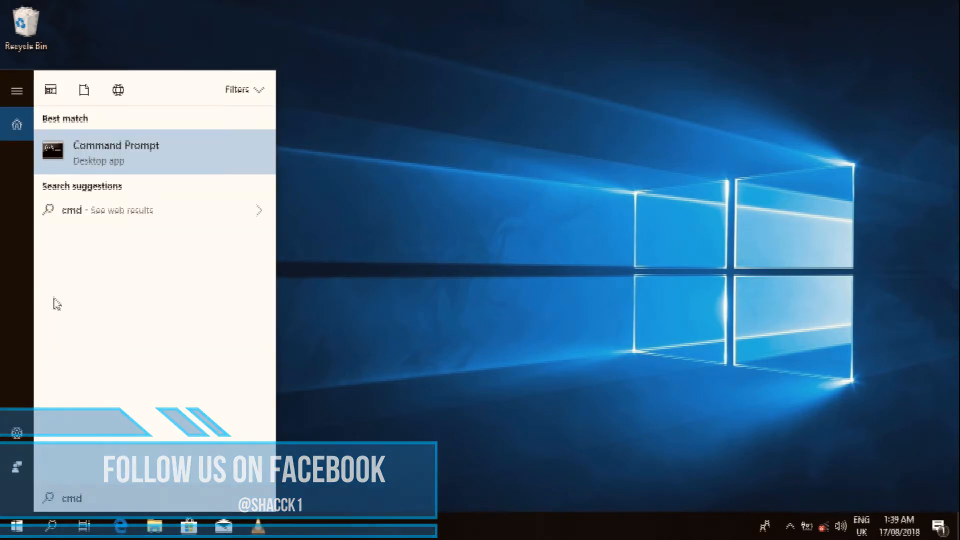
right_click(116, 152)
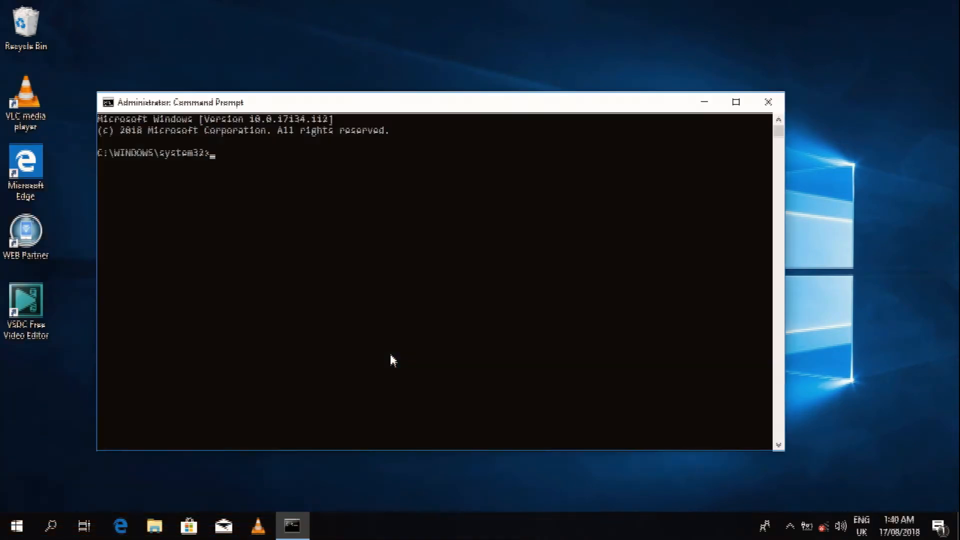
- Start DiskPart from the Administrator Command Prompt
type("d1")
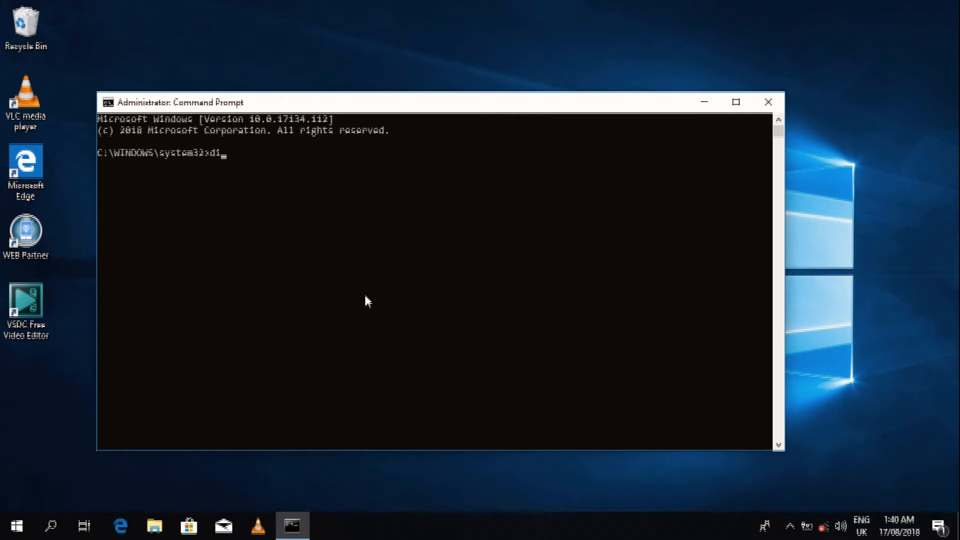
type("skpart")
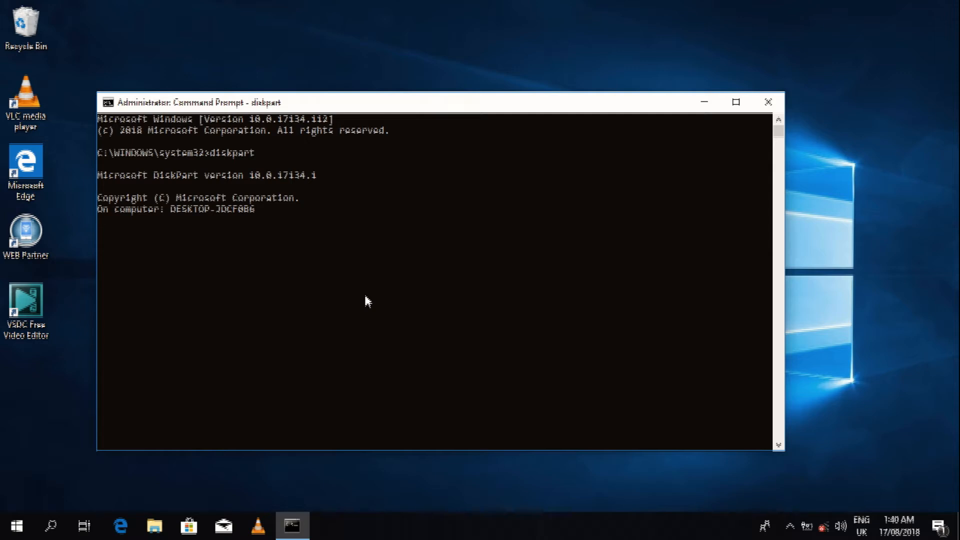
- List the disks, showing Disk 0, Disk 1 and the 15 GB Disk 2, and begin selecting a disk
type("list")
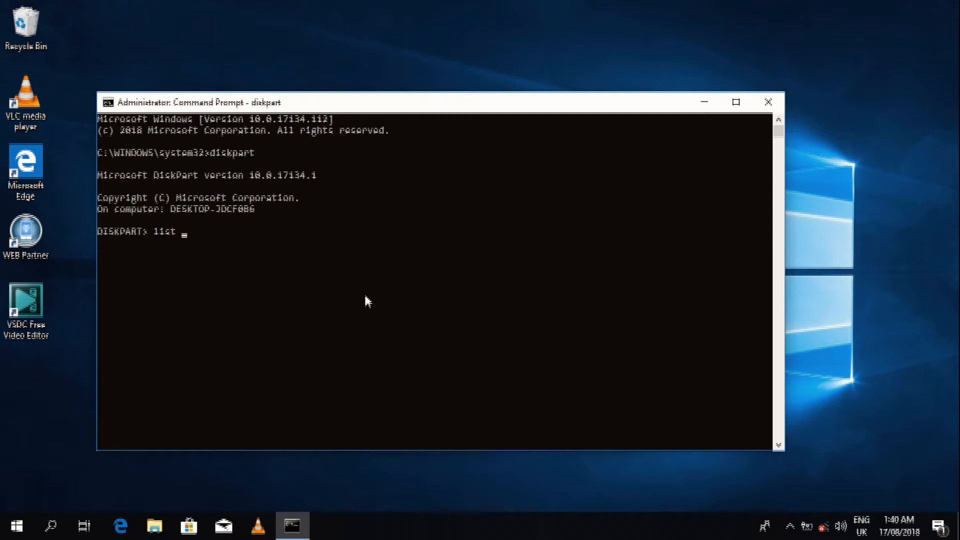
type("disk")
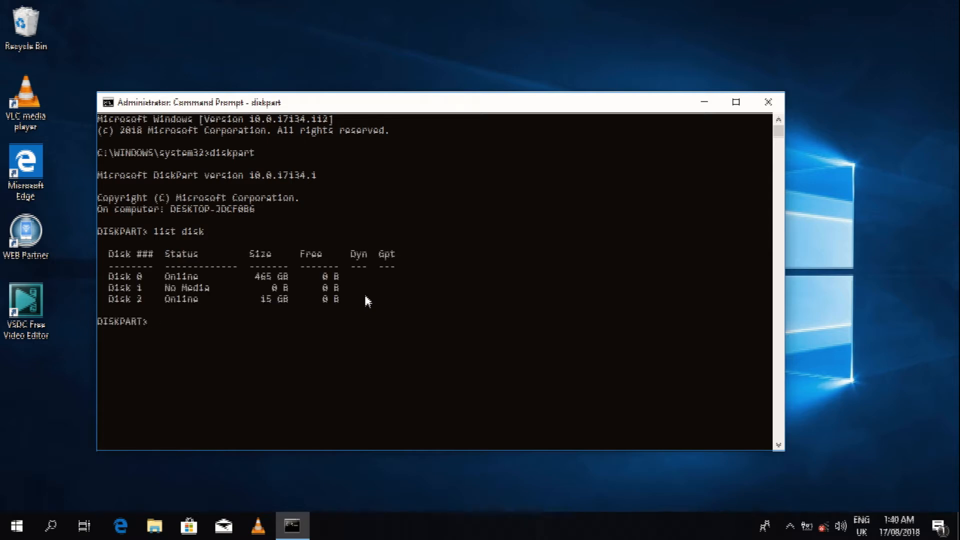
type("s")
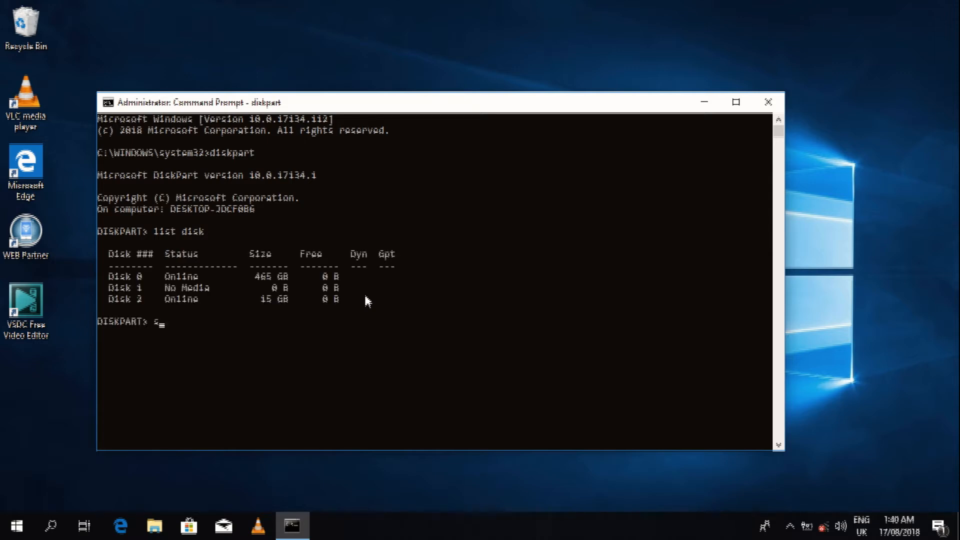
type("lct disk")
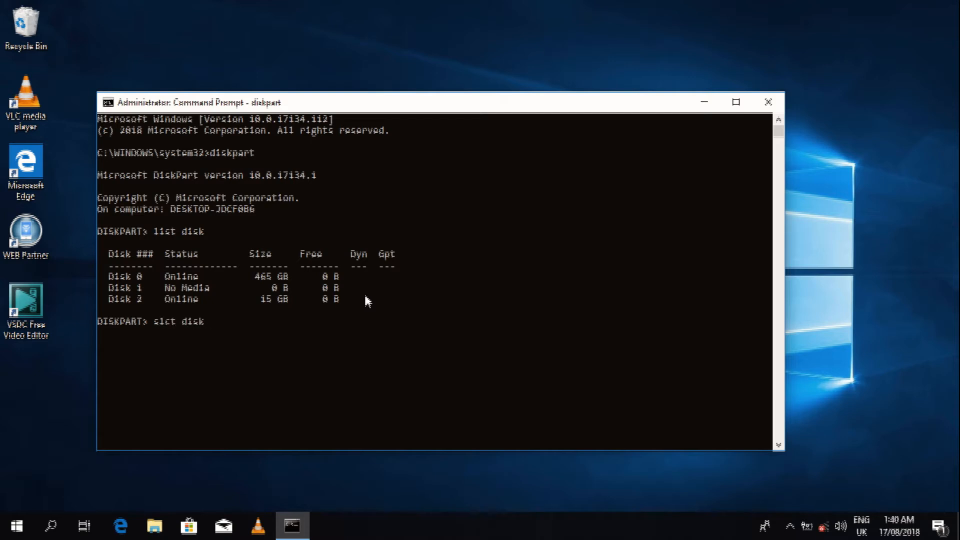
left_click(365, 300)
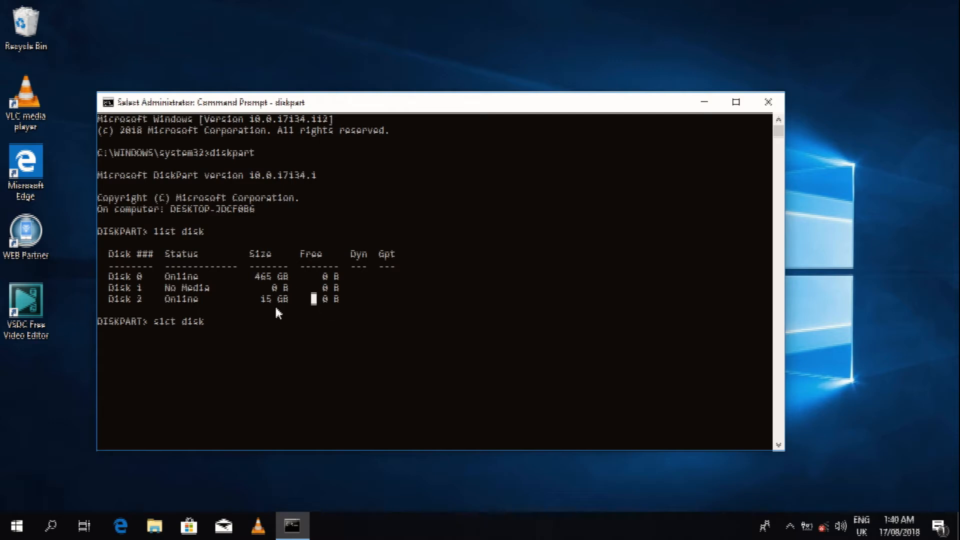
mouse_move(282, 304)
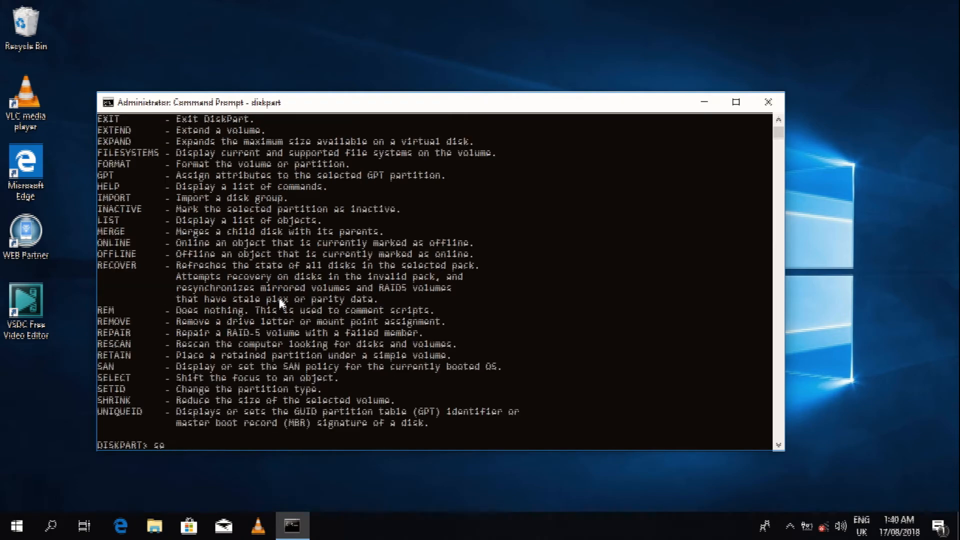
- Select Disk 2 and clean it
type("select")
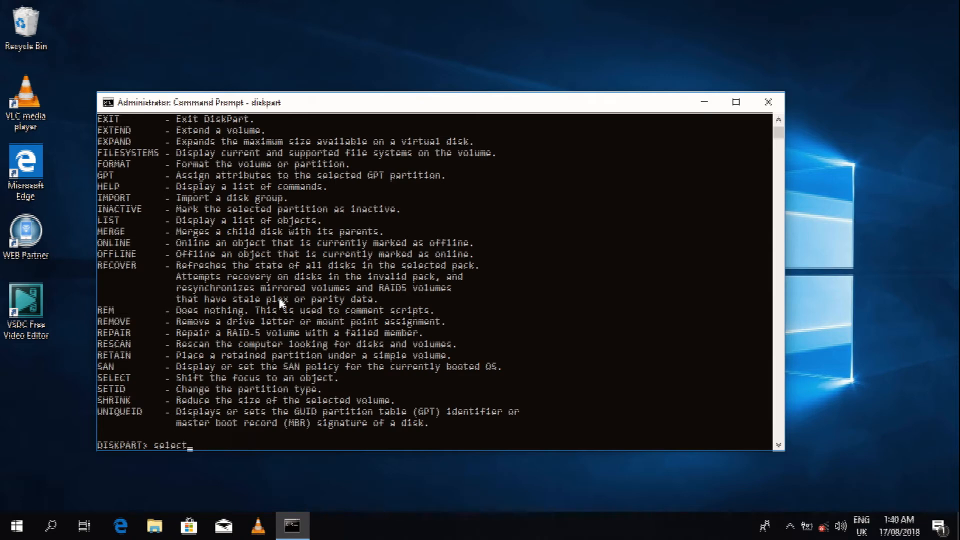
type("disk 3")
type("c")
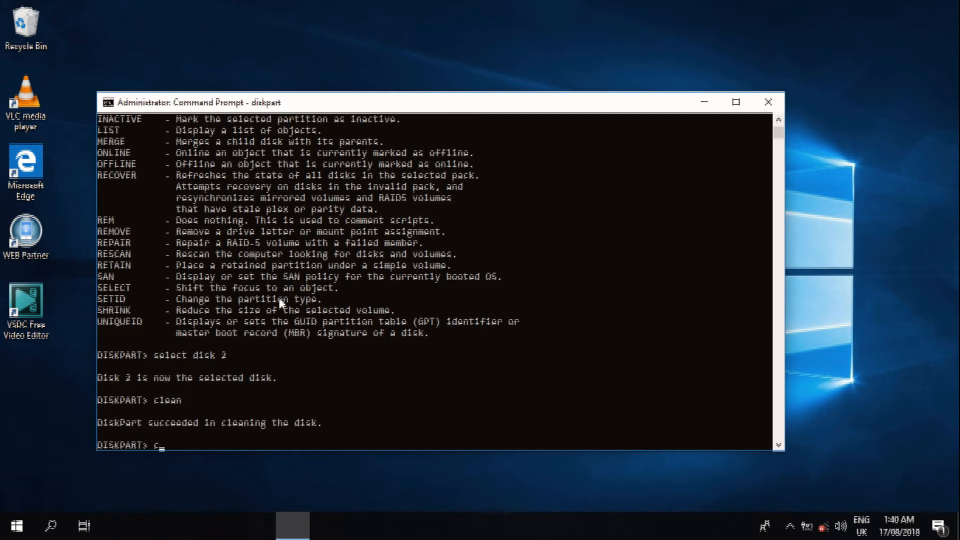
type("reate")
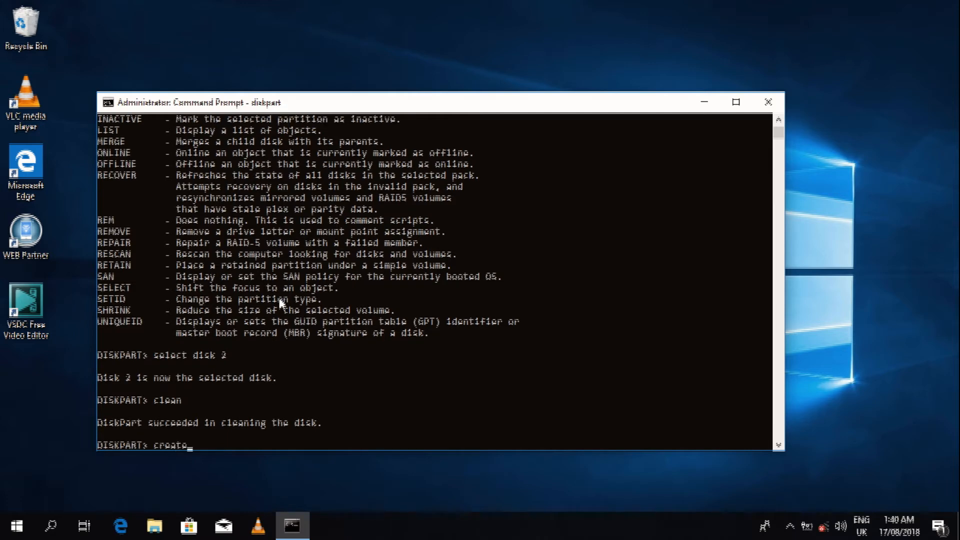
- Create a primary partition on the cleaned Disk 2
type("part")
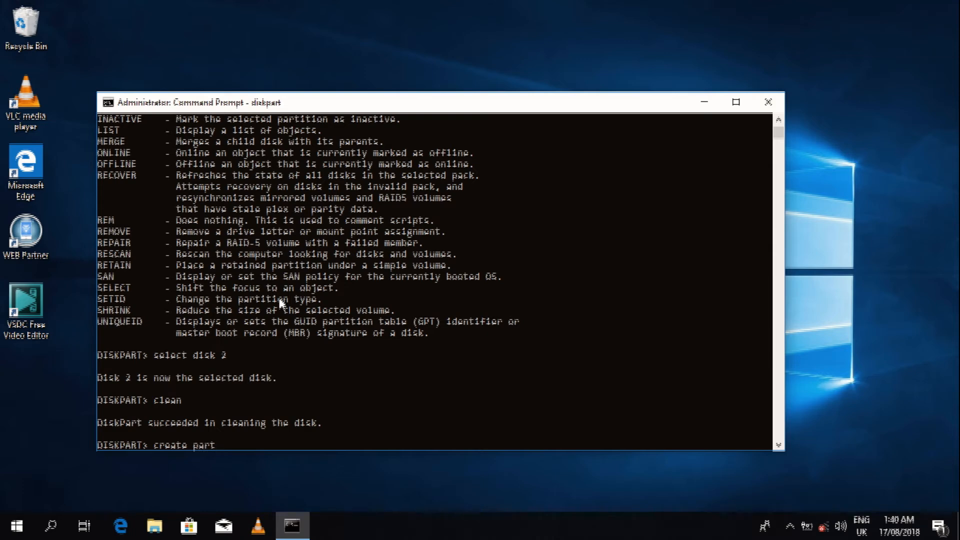
type("ition")
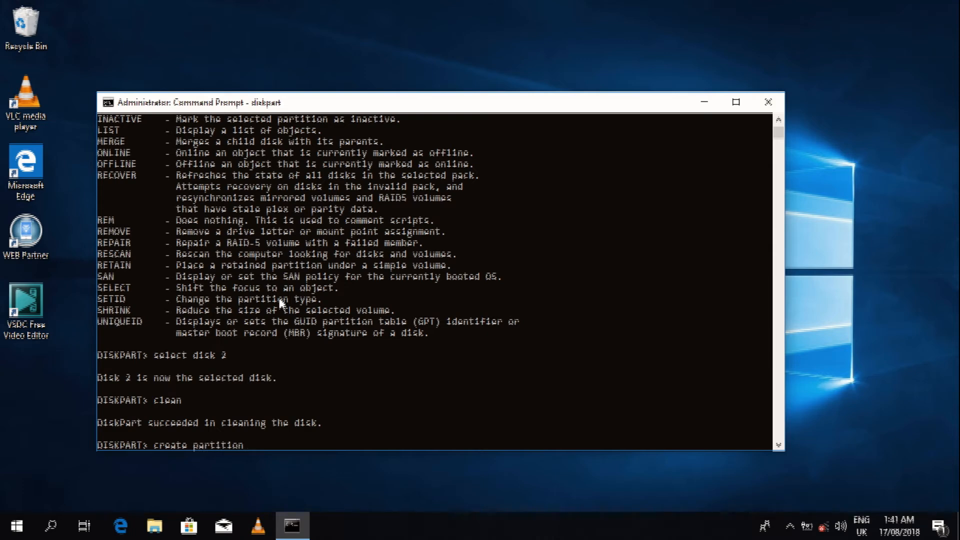
type("primary")
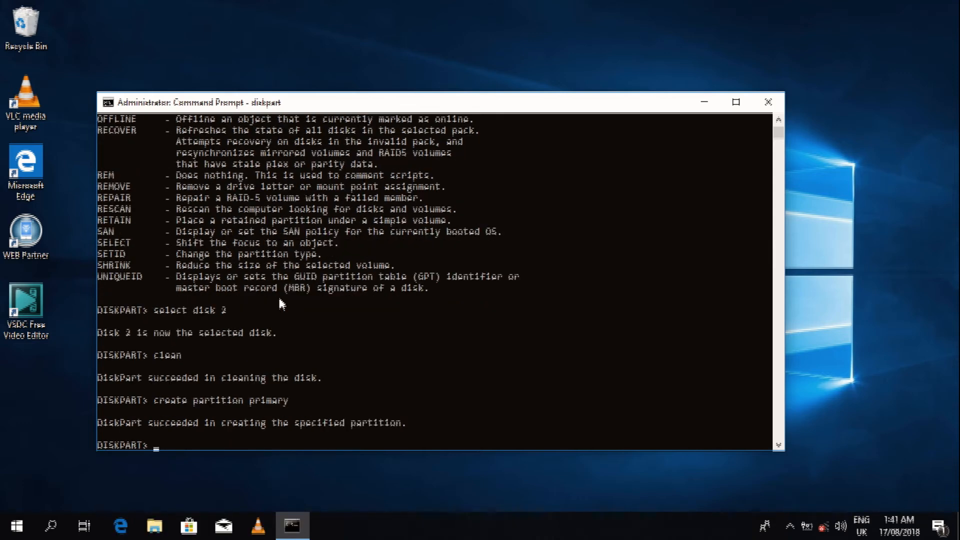
- Confirm the primary partition is created and select partition 1
type("create partition primary")
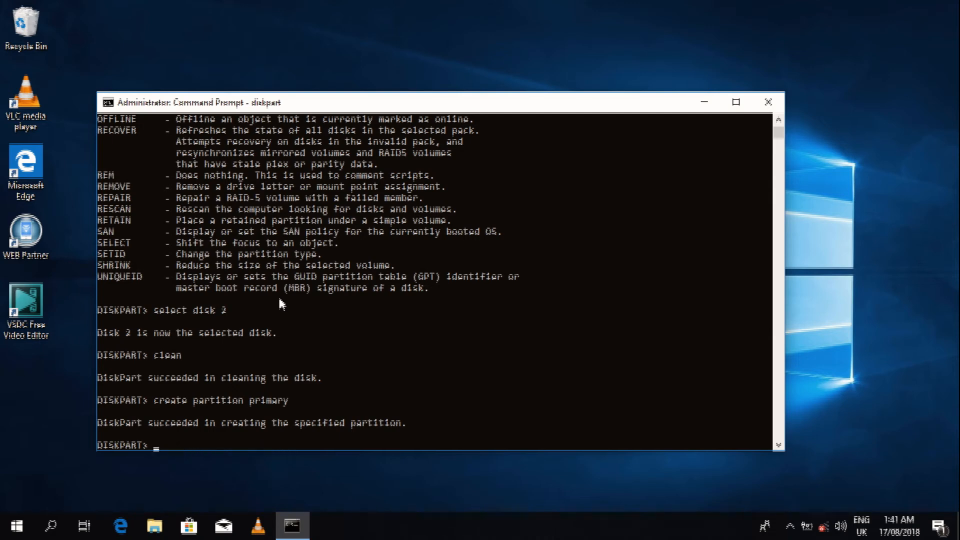
type("s")
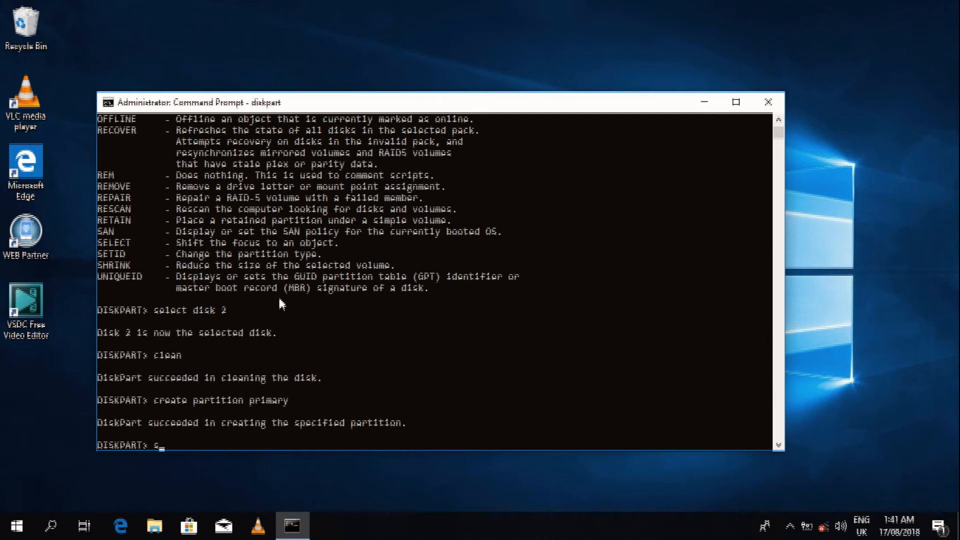
type("elect")
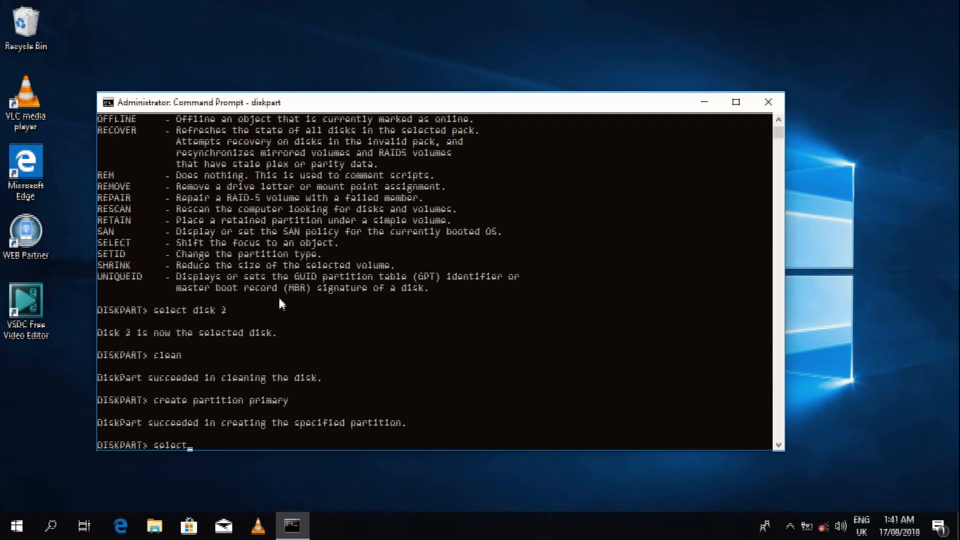
type("part 1")
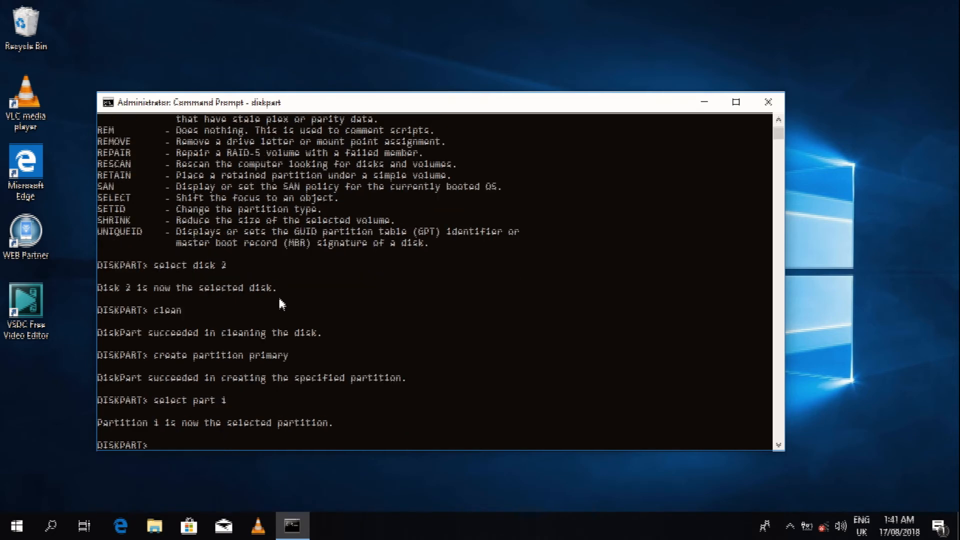
- Quick-format partition 1 as NTFS with 'format fs=ntfs quick' until 100 percent completed
type("format")
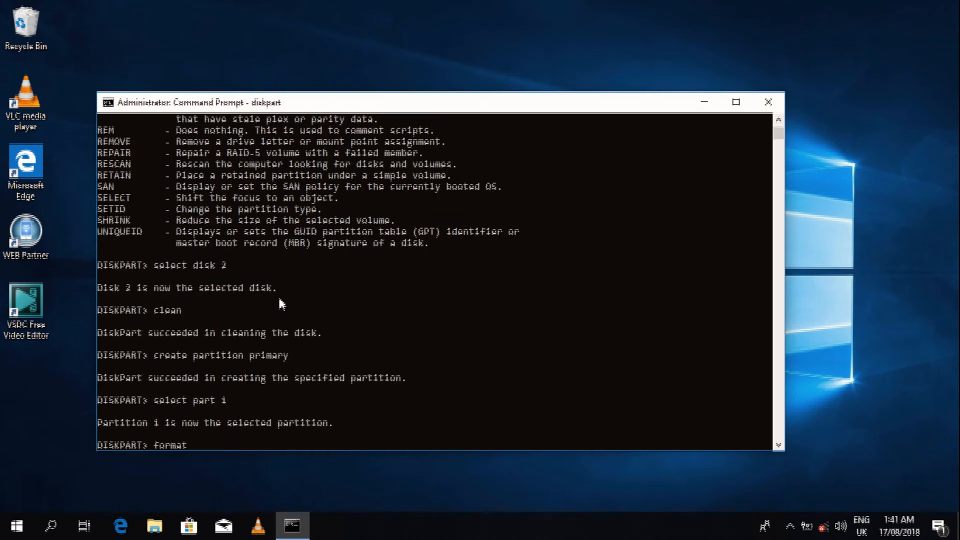
type("fs")
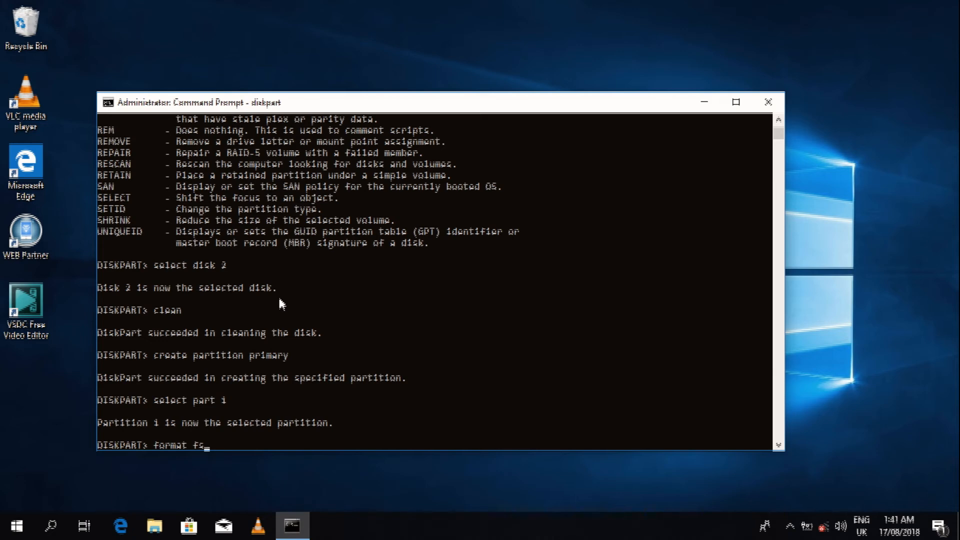
type("=ntfs")
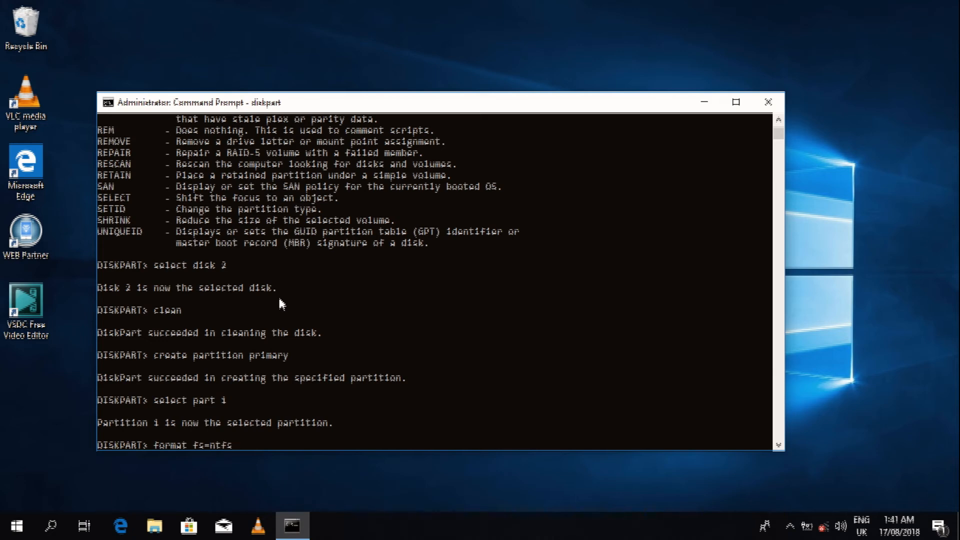
type("qu")
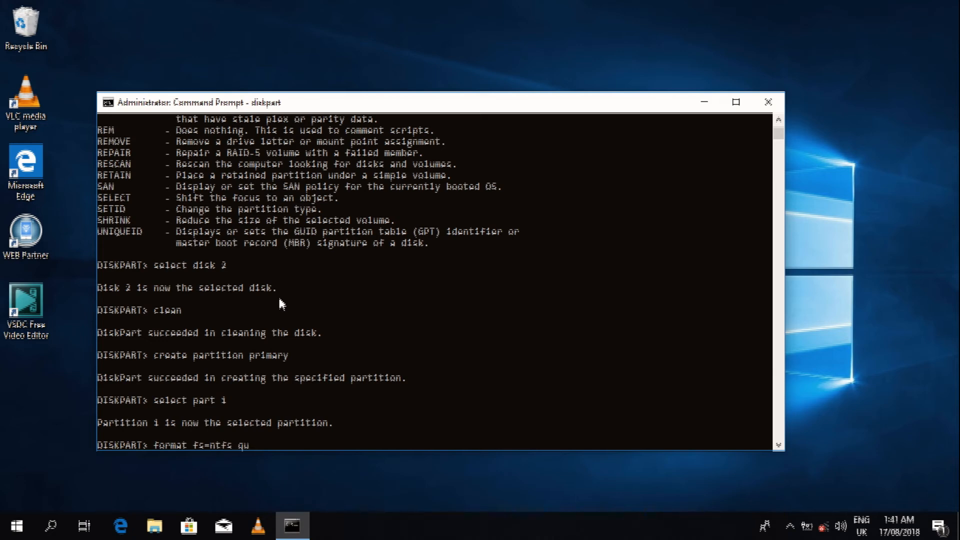
type("ick")
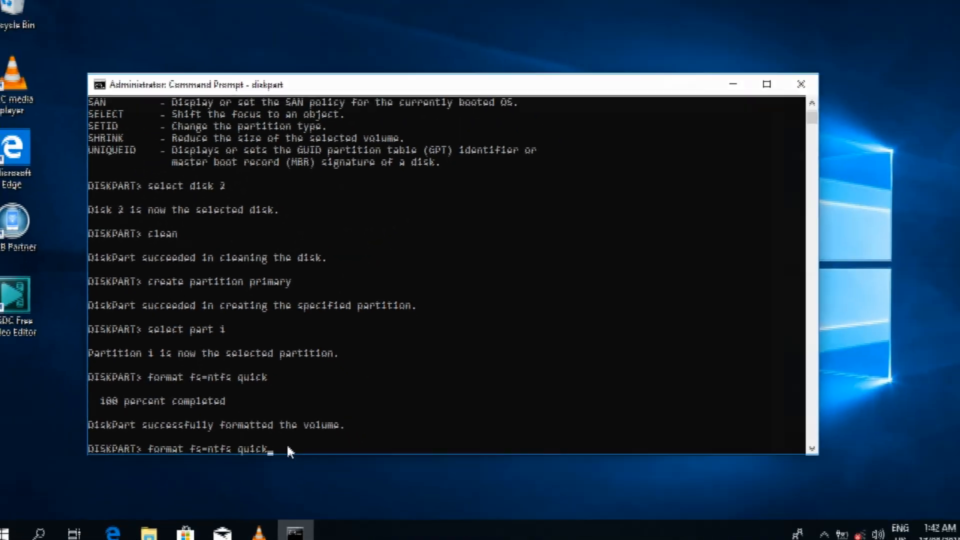
- Close DiskPart and open USB Drive (G:) in File Explorer, now loading without error
left_click(798, 84)
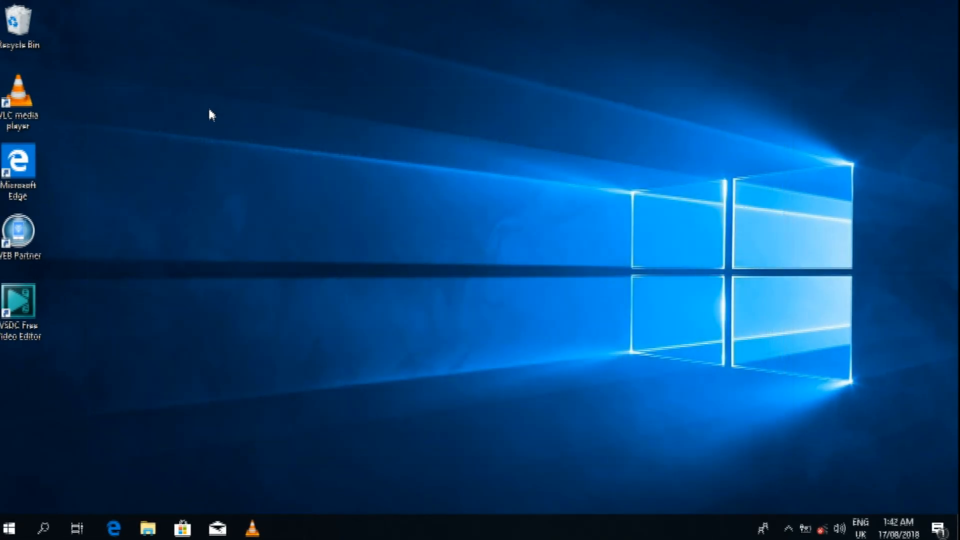
left_click(144, 528)
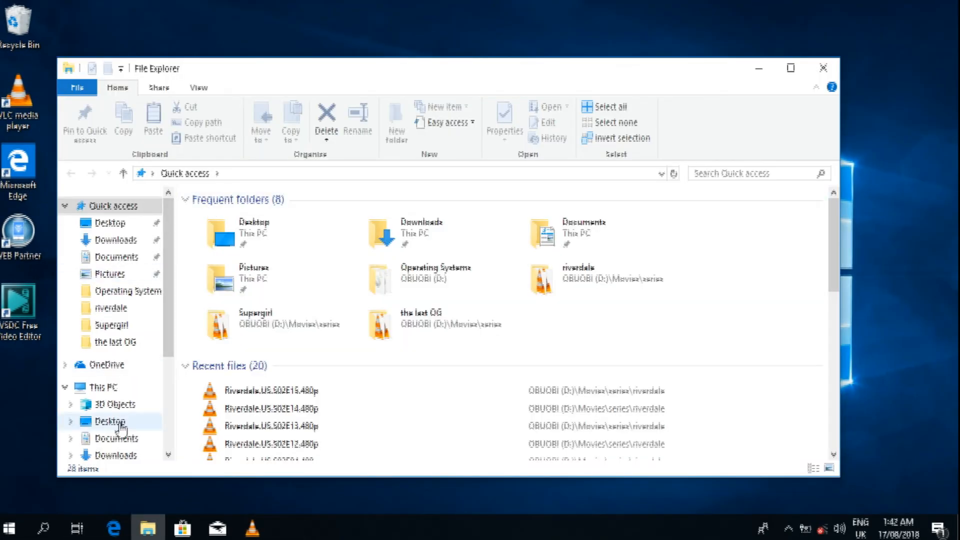
left_click(100, 388)
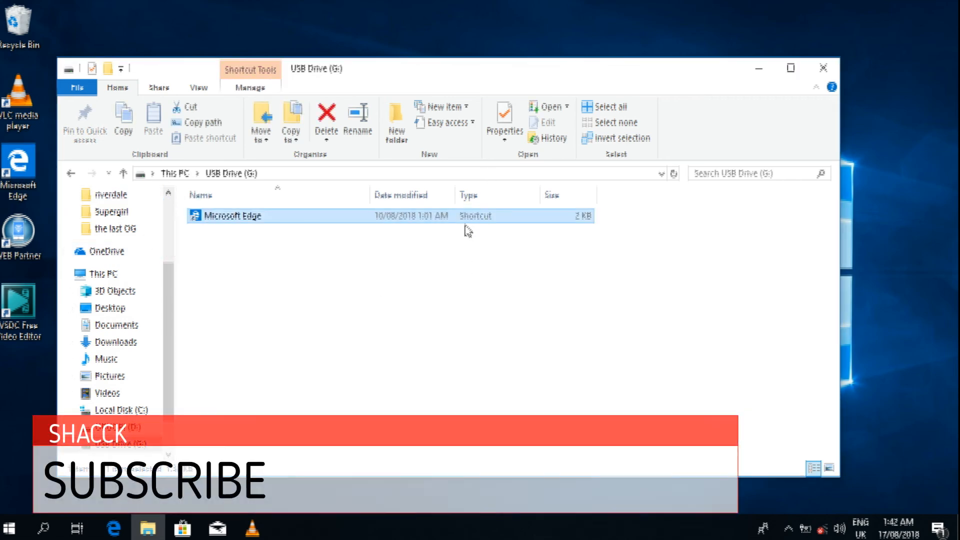
- Check the now-empty G: drive contents and close File Explorer back to the desktop
left_click(326, 112)
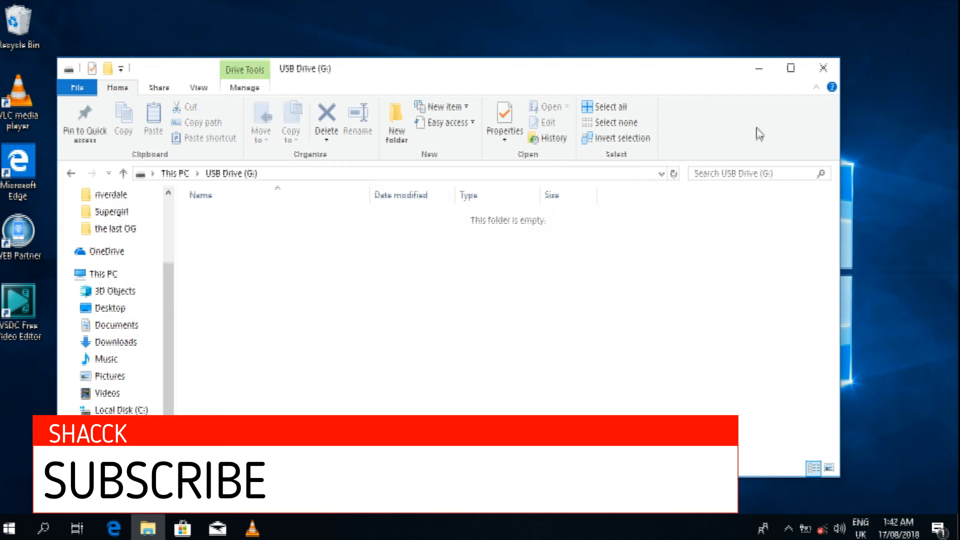
left_click(825, 68)
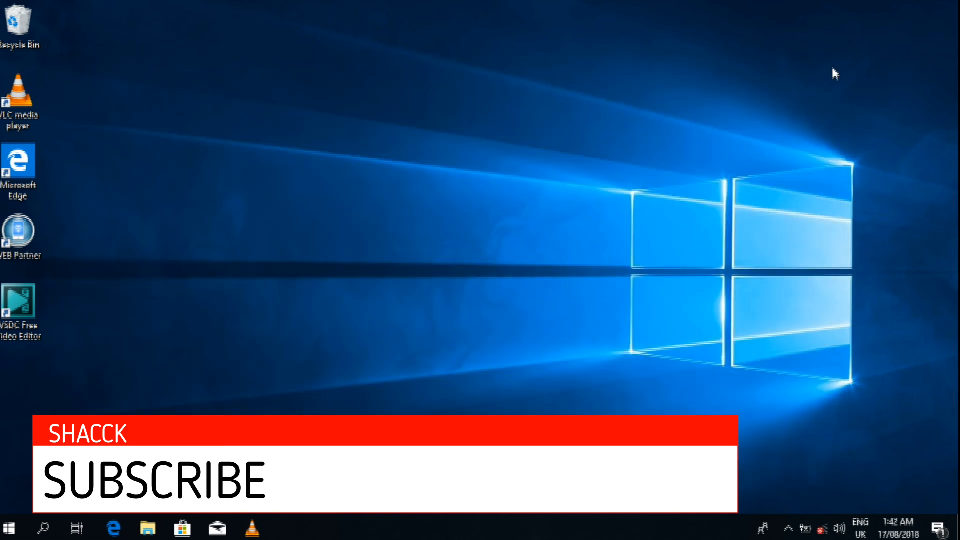